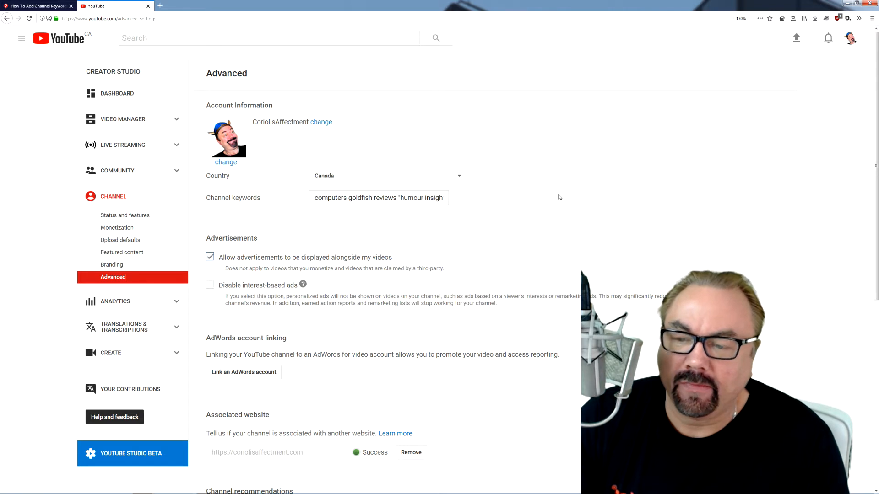
mouse_move(556, 200)
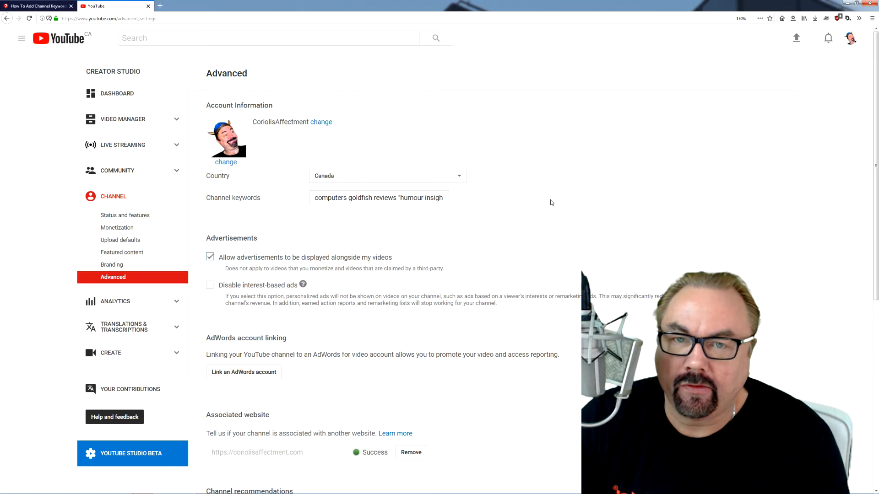
mouse_move(577, 272)
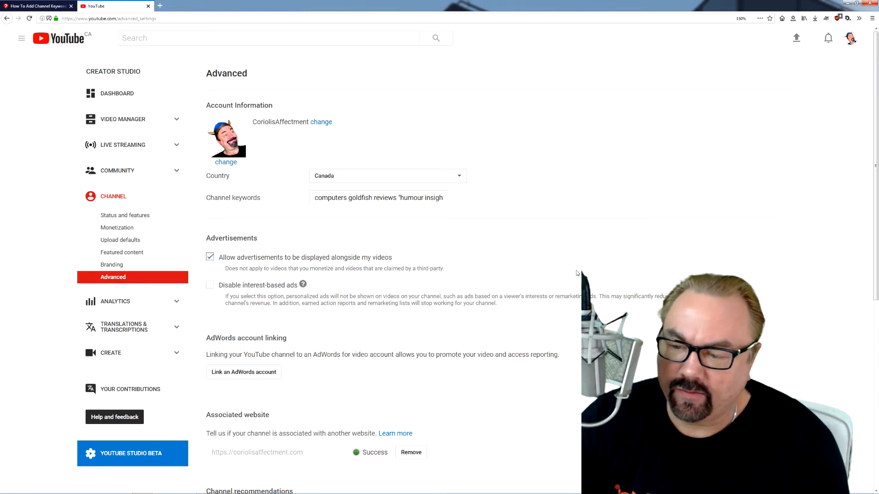
mouse_move(553, 236)
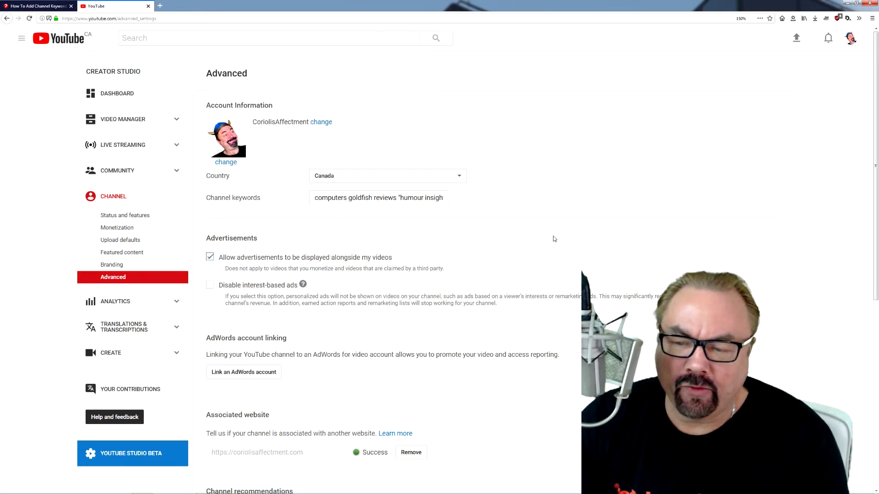
mouse_move(445, 249)
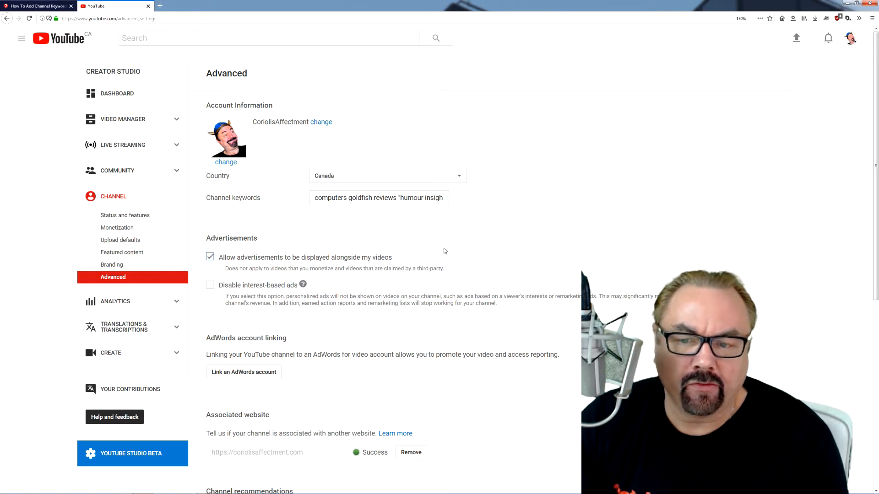
mouse_move(511, 221)
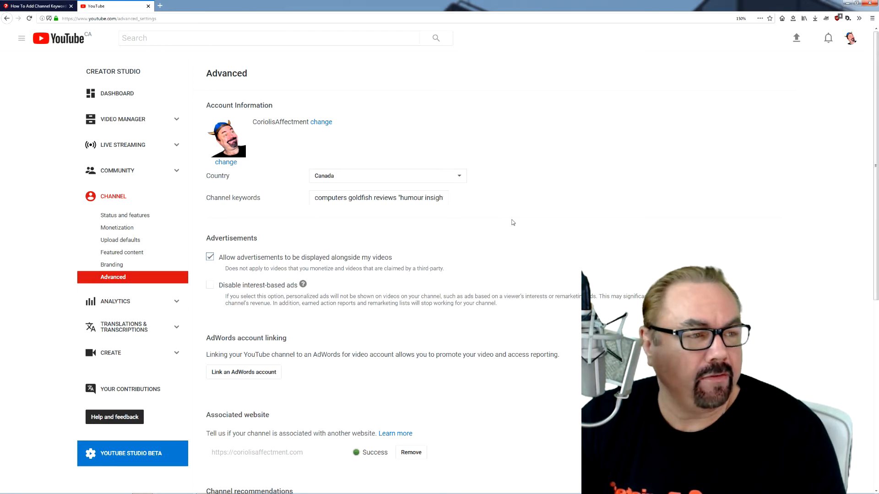
mouse_move(450, 221)
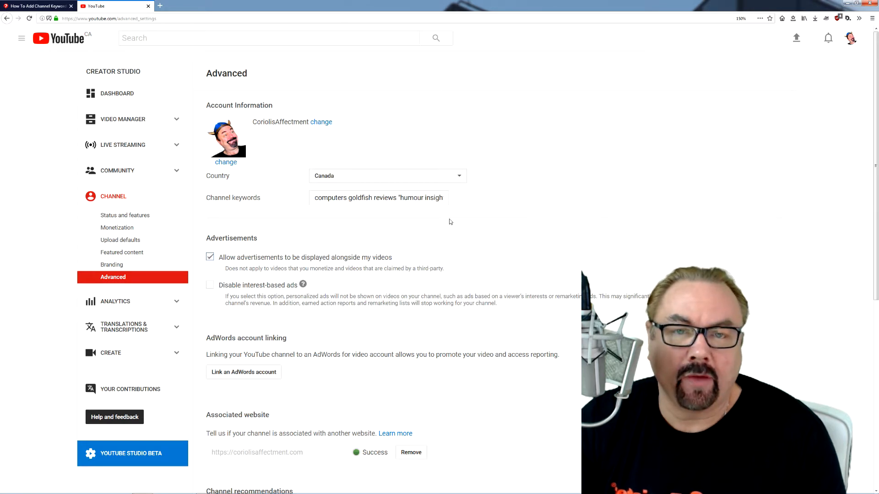
mouse_move(495, 207)
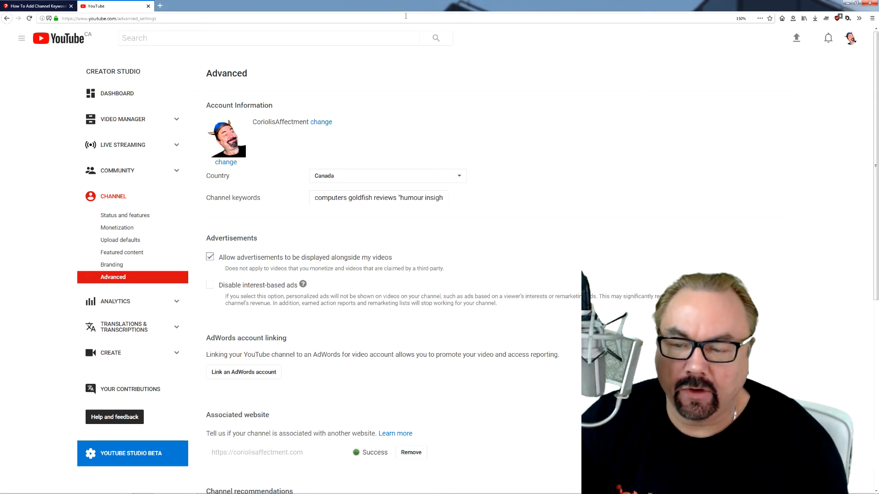
mouse_move(479, 244)
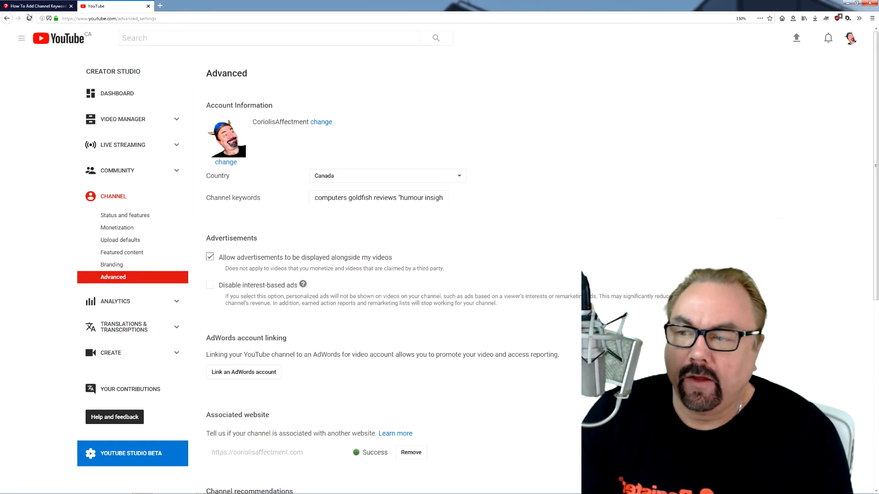
Read the article's N.B. tip on separating keywords with spaces and quoting multi-word phrases
click(37, 6)
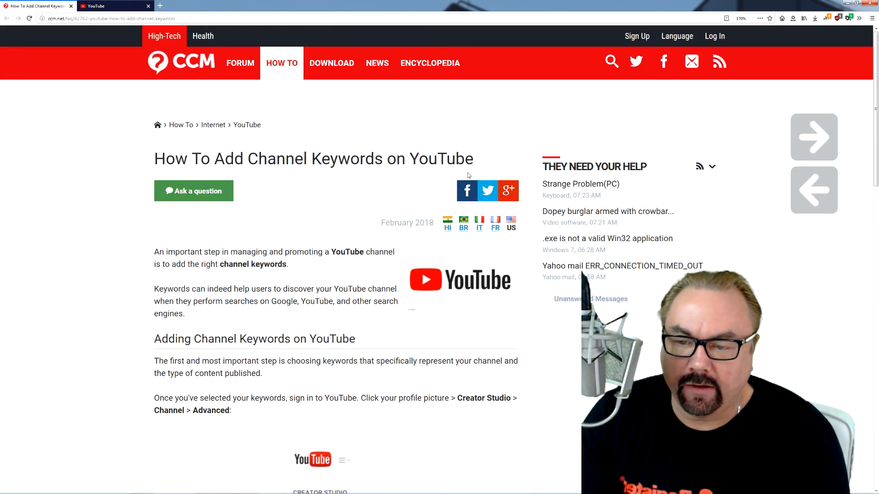
scroll(down, 3)
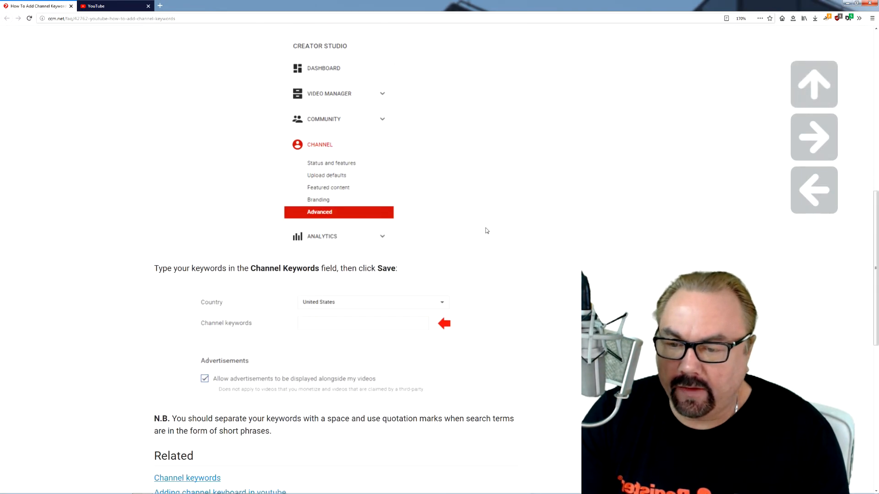
scroll(down, 3)
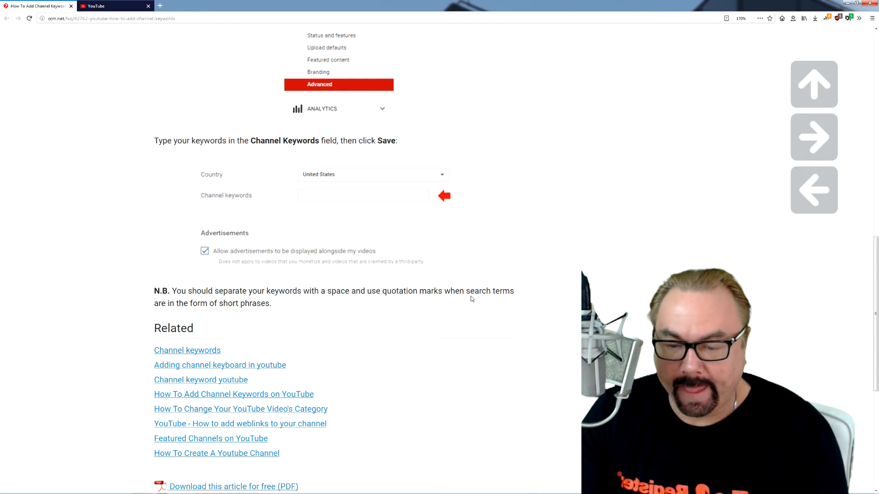
mouse_move(104, 38)
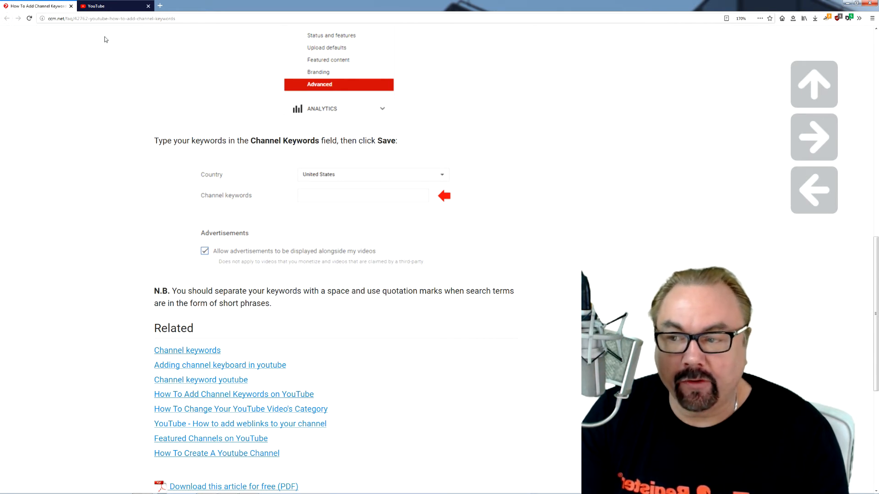
Finish the Channel keywords field so it ends with the quoted phrase "humour insights"
click(109, 5)
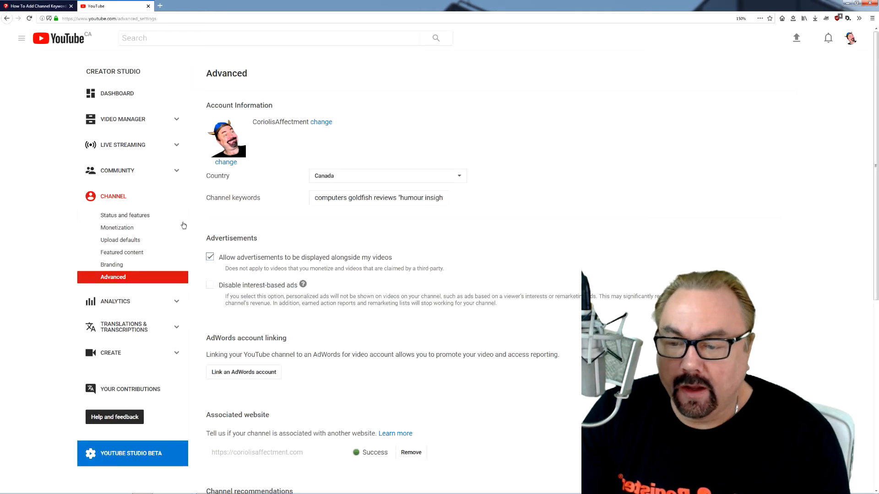
click(378, 197)
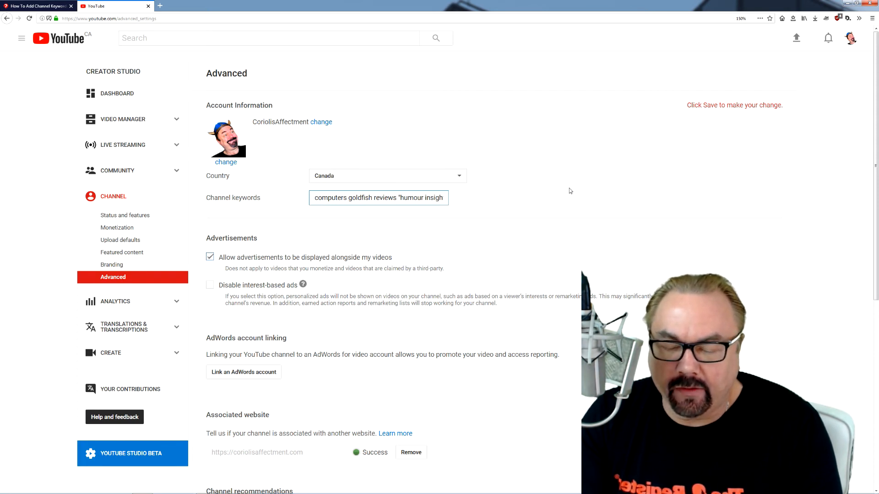
text(s")
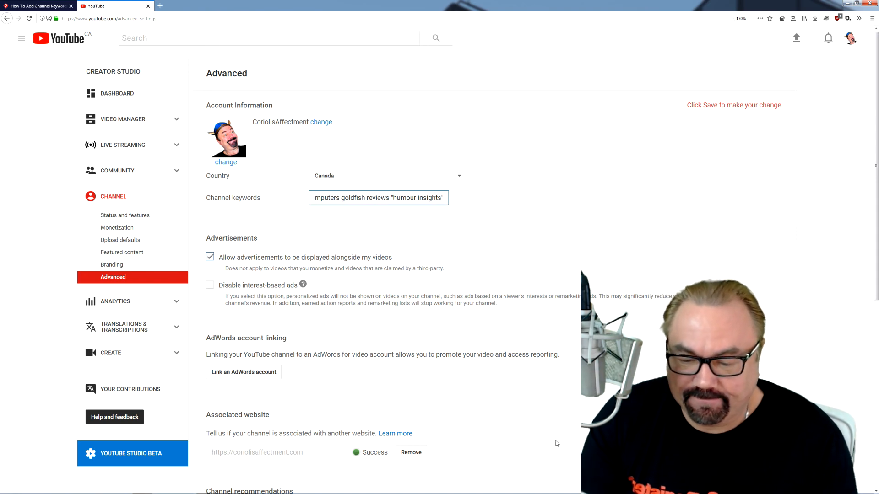
Save the Advanced settings and get the changes-saved confirmation banner
scroll(down, 3)
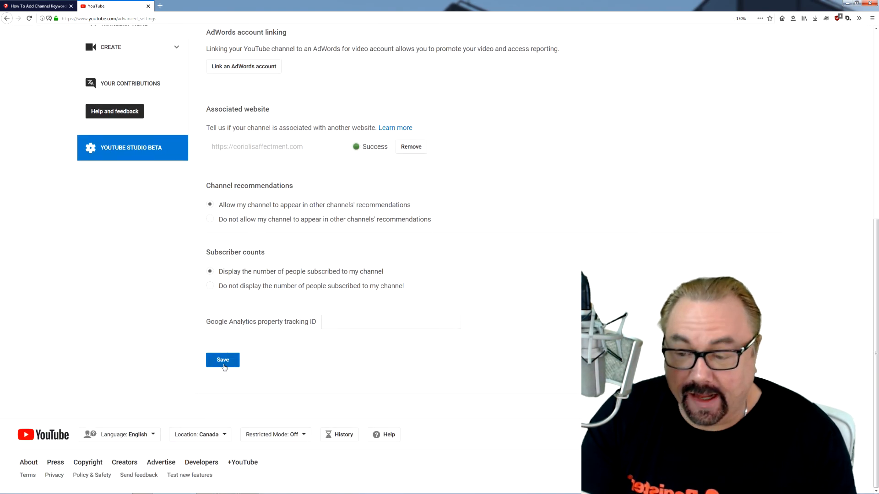
click(222, 360)
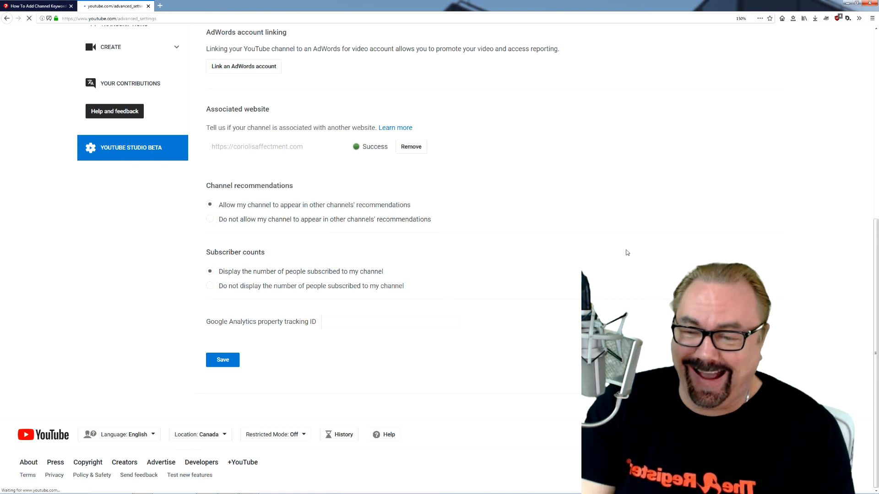
click(222, 359)
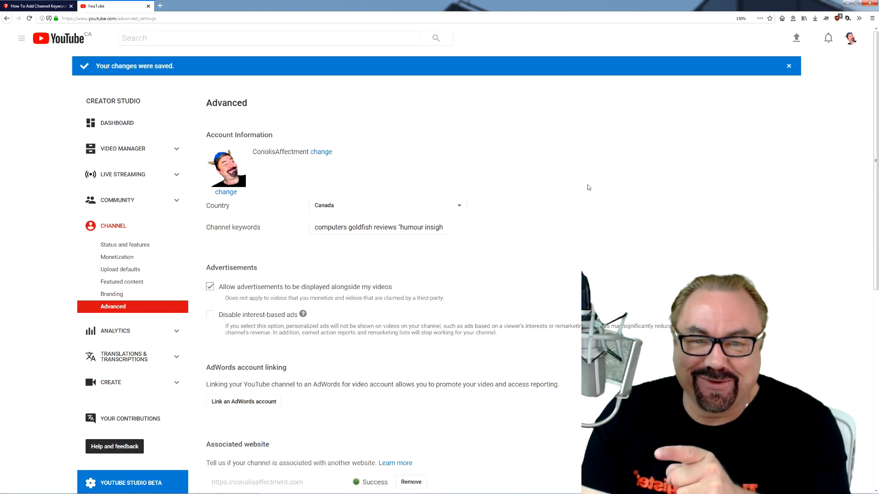